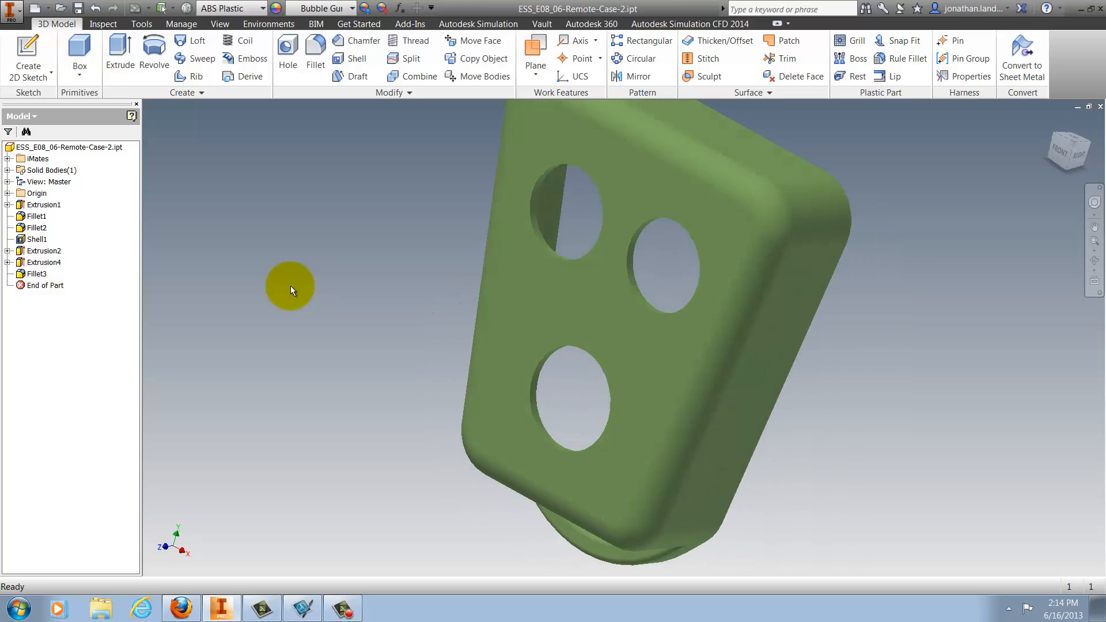
- Switch the ribbon to the Tools tab to reach material and appearance tools
left_click(142, 23)
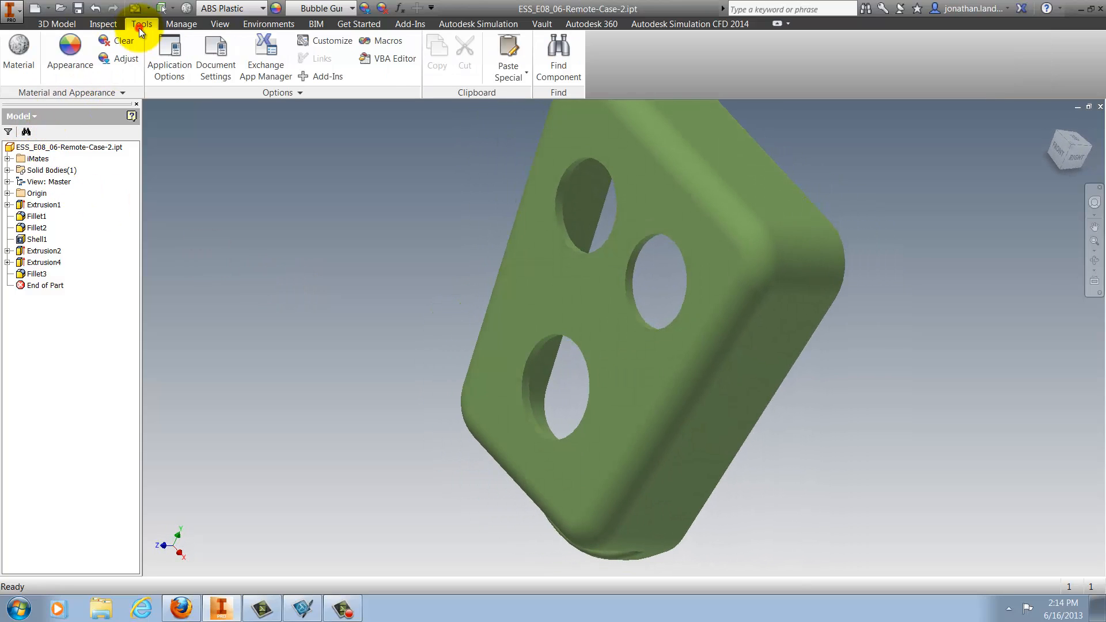
left_click(19, 53)
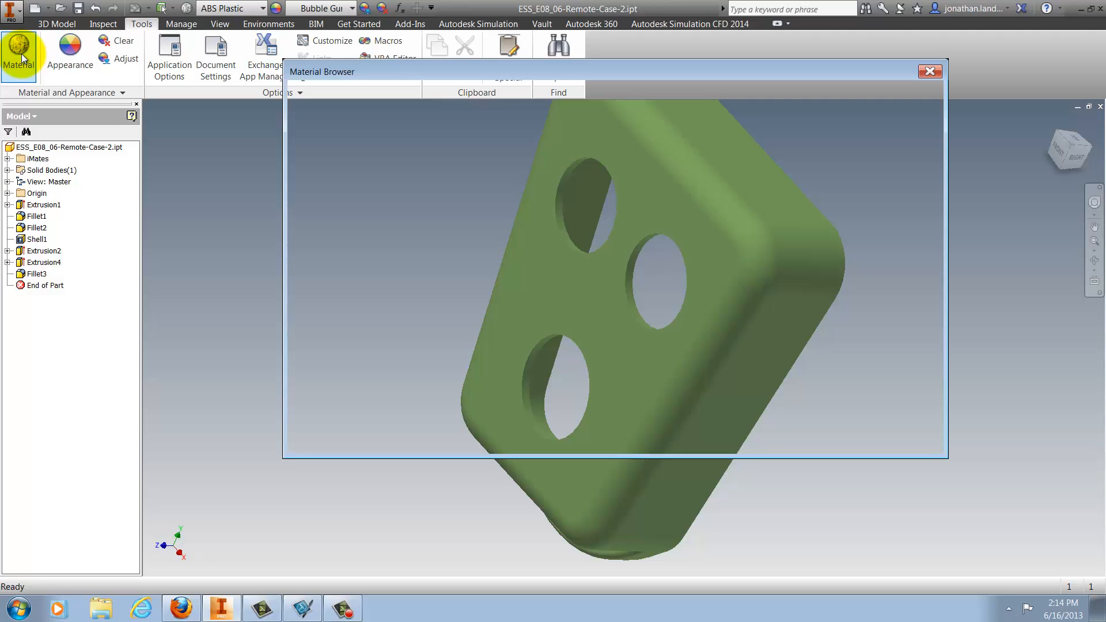
left_click(19, 60)
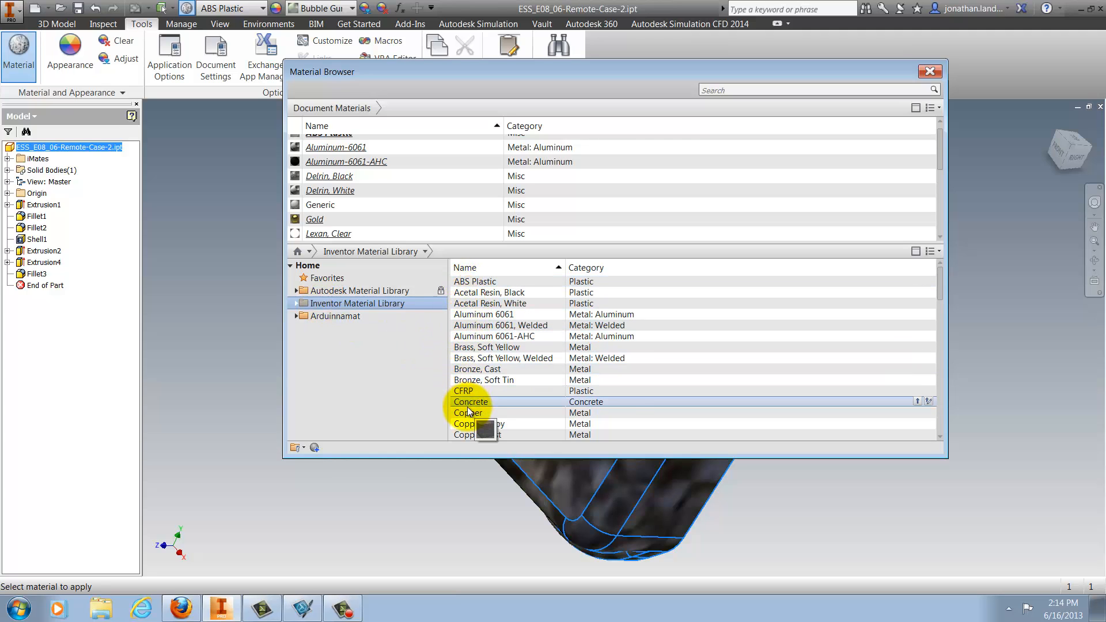
double_click(471, 402)
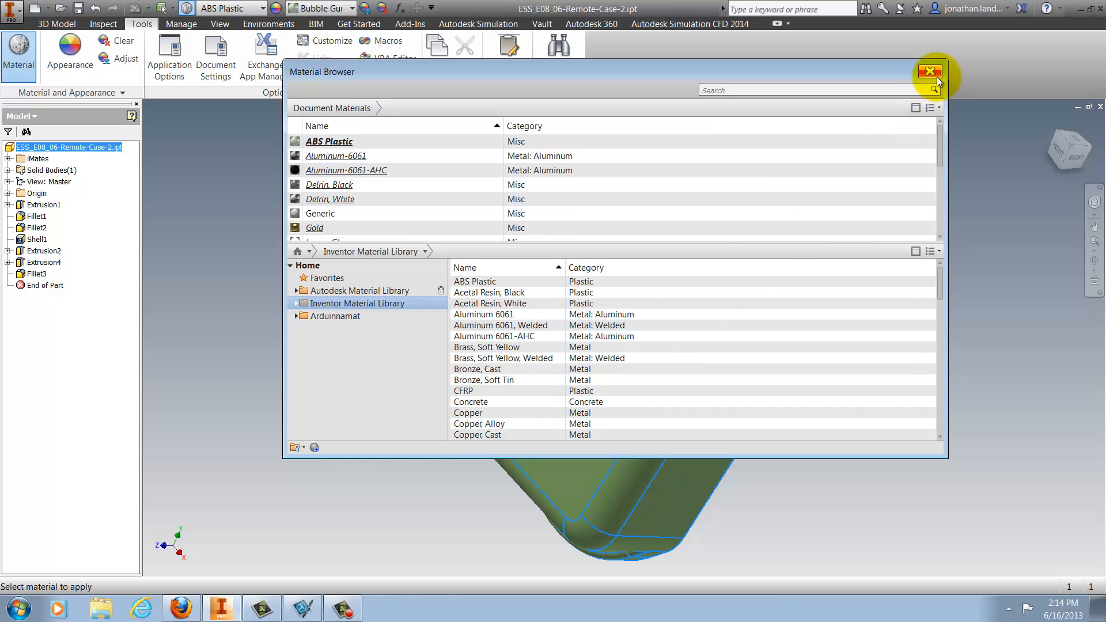
left_click(929, 72)
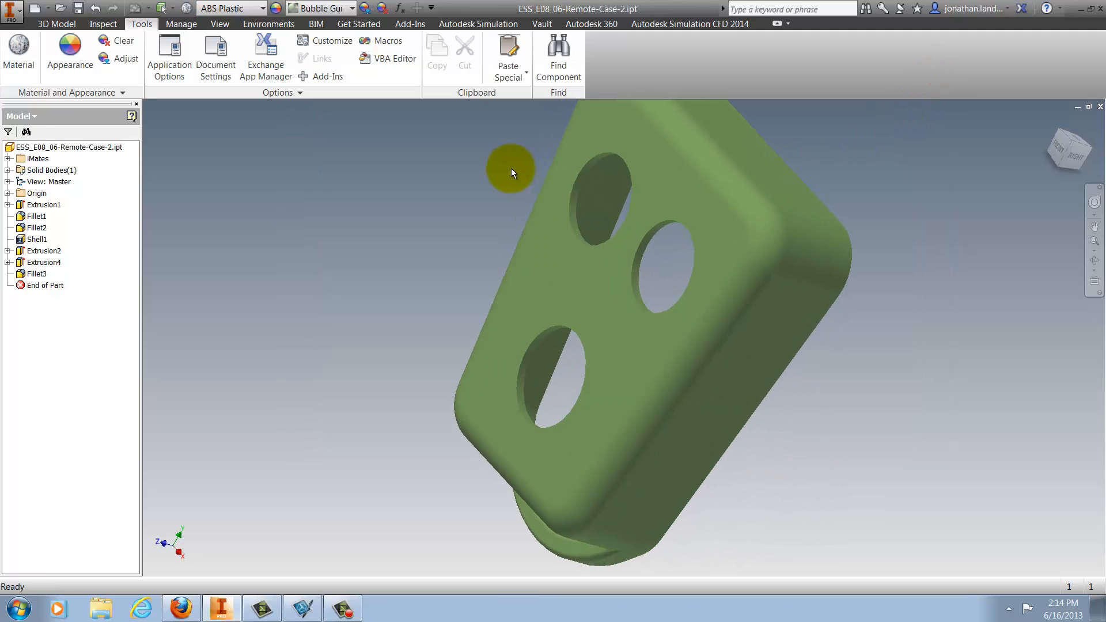
- Run Update Styles from the Manage tab, comparing materials against the Autodesk Material Library
left_click(182, 23)
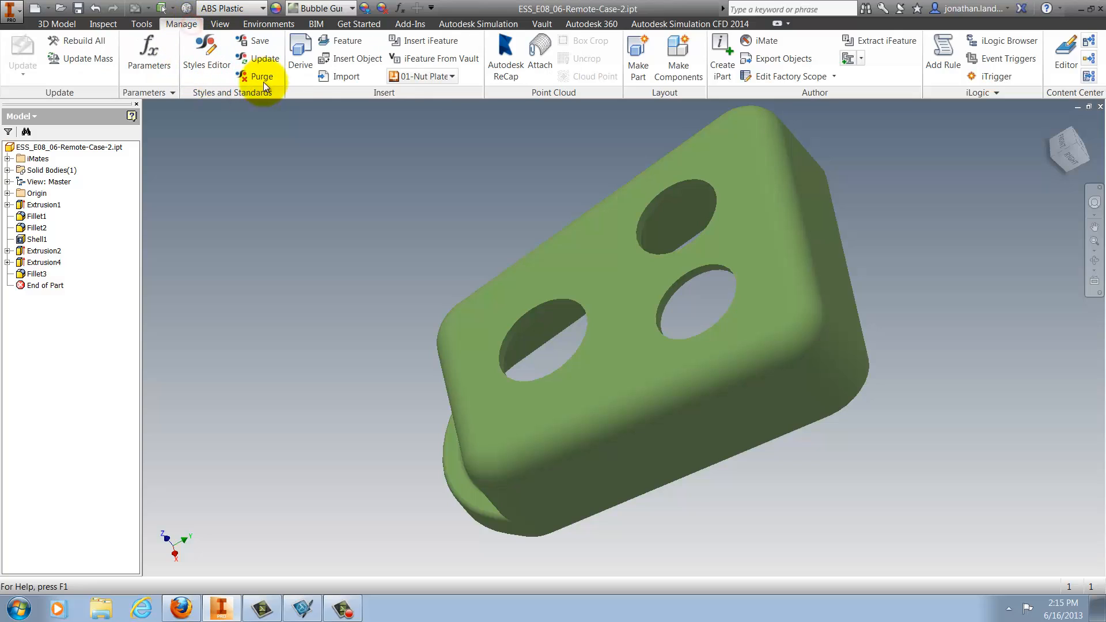
left_click(266, 76)
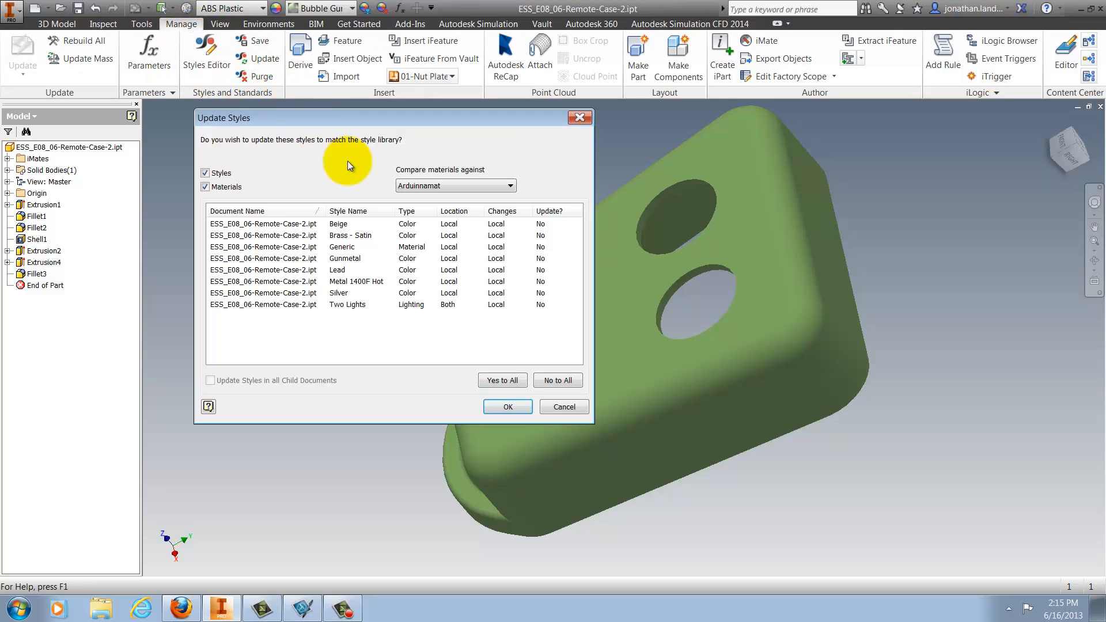
left_click(502, 185)
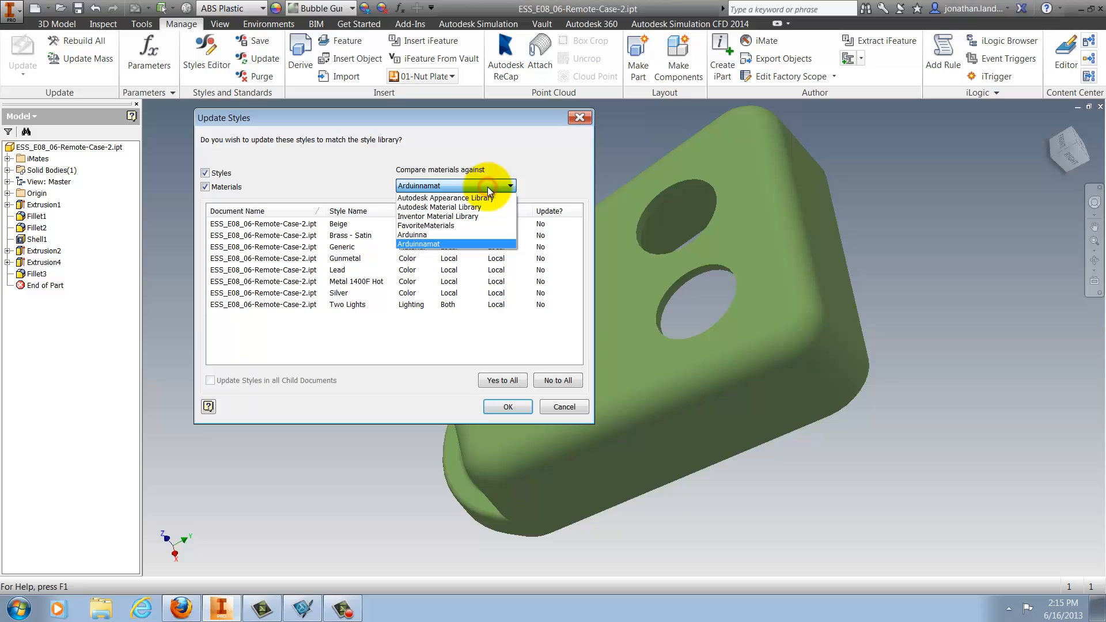
left_click(439, 207)
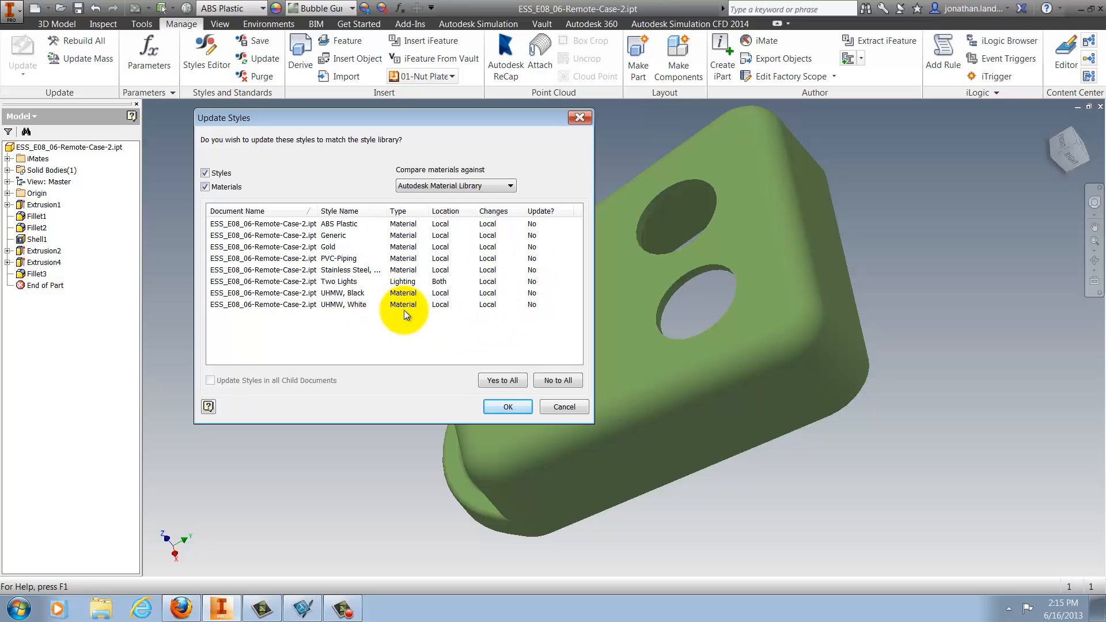
mouse_move(480, 304)
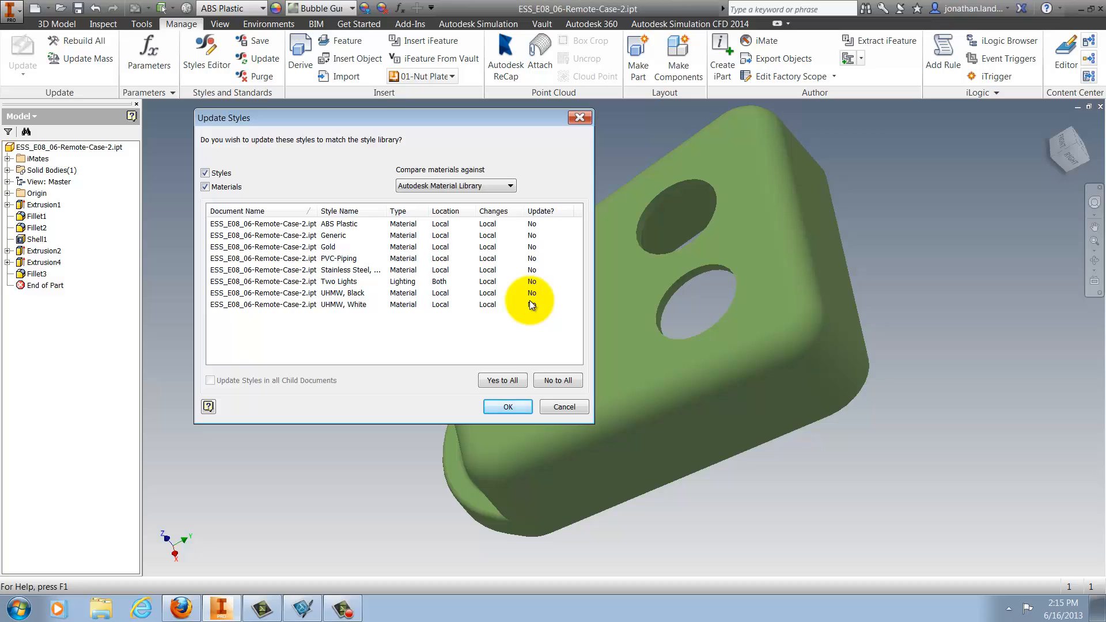
mouse_move(536, 285)
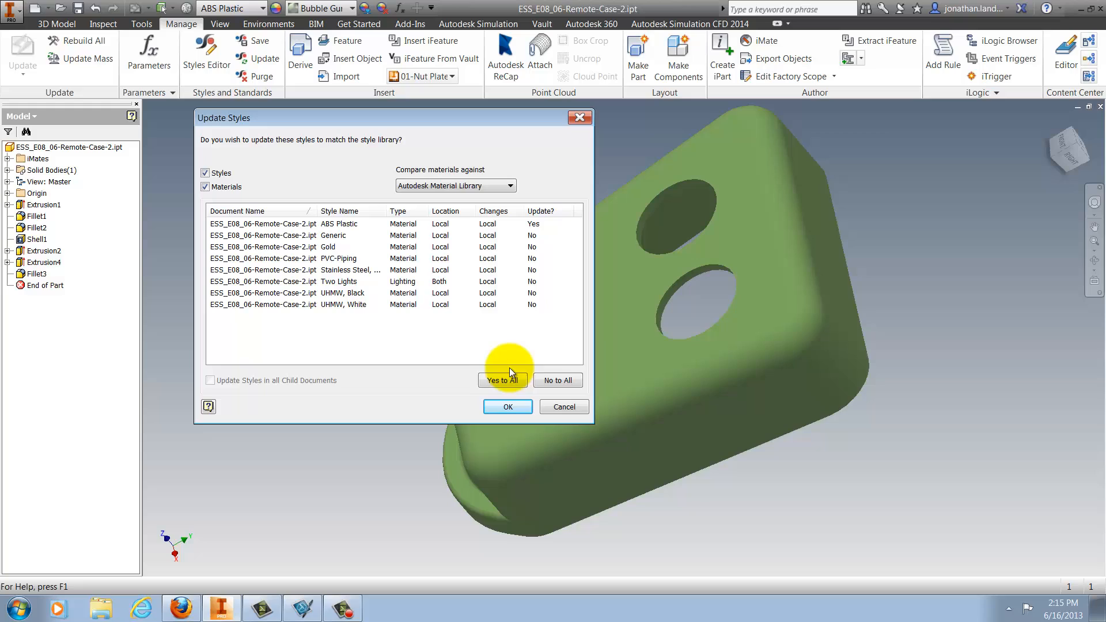
- Mark all eight local styles, including ABS Plastic, Yes for updating
left_click(502, 380)
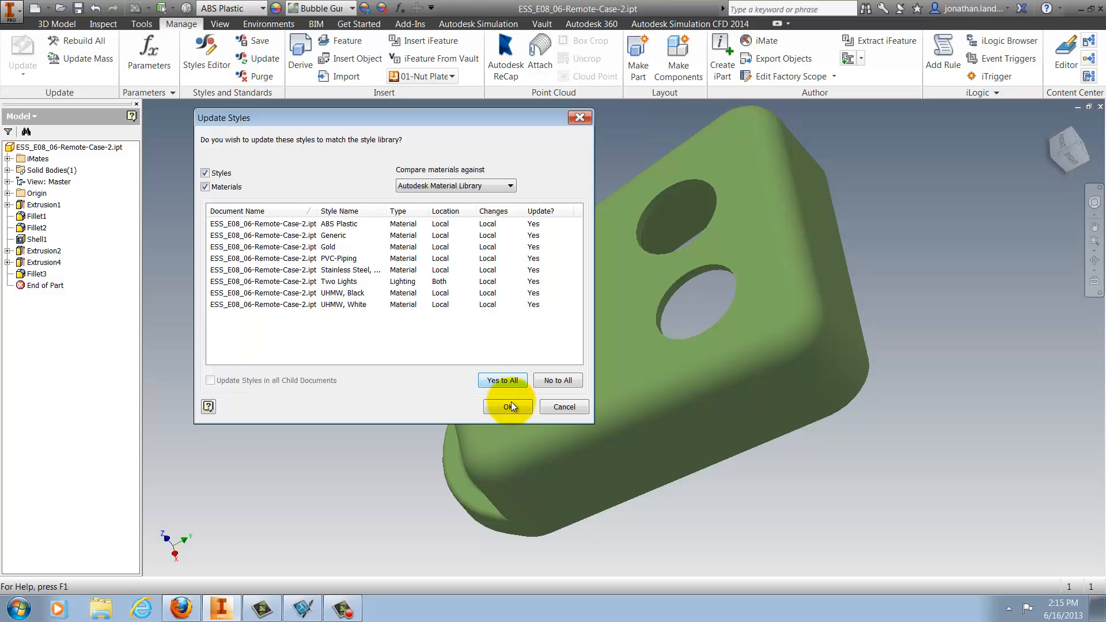
- Apply the marked updates and accept discarding locally edited styles, turning the case grey
left_click(507, 407)
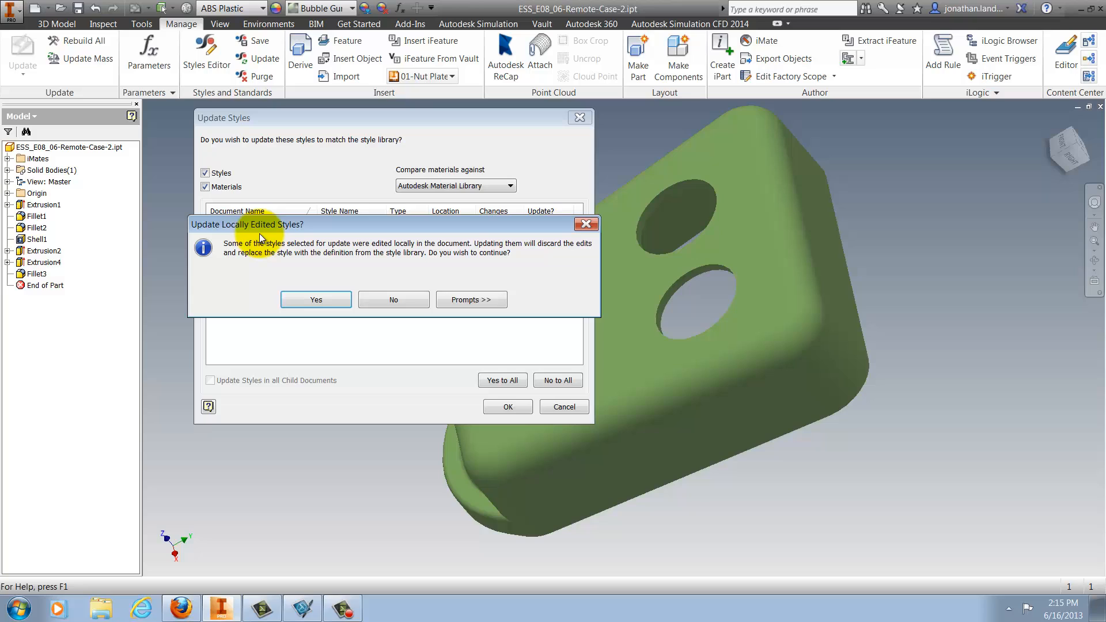
mouse_move(471, 260)
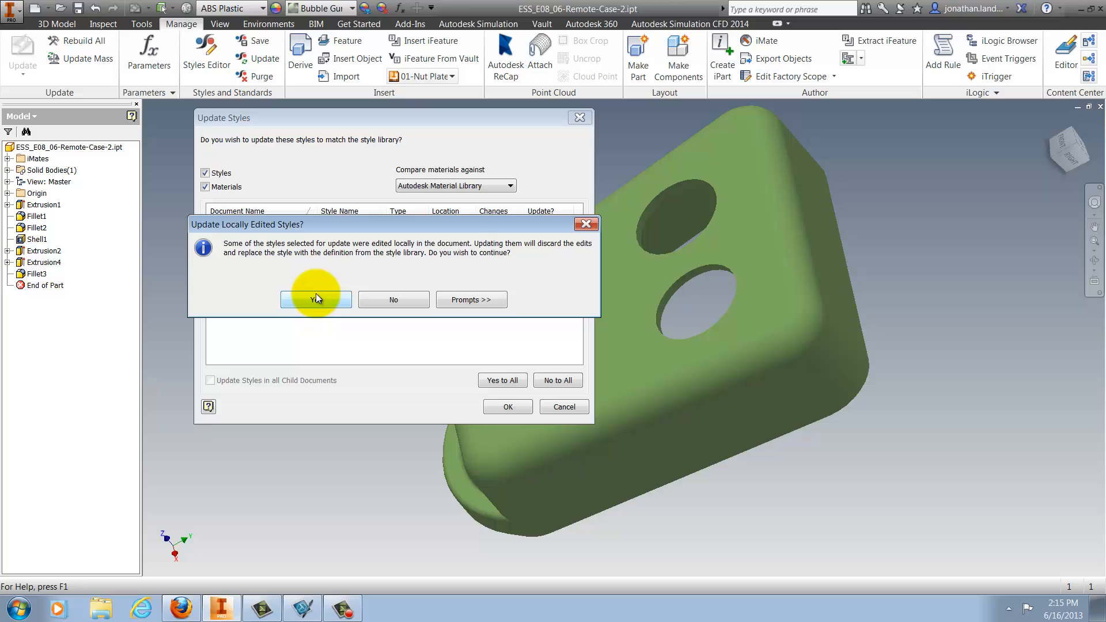
left_click(315, 299)
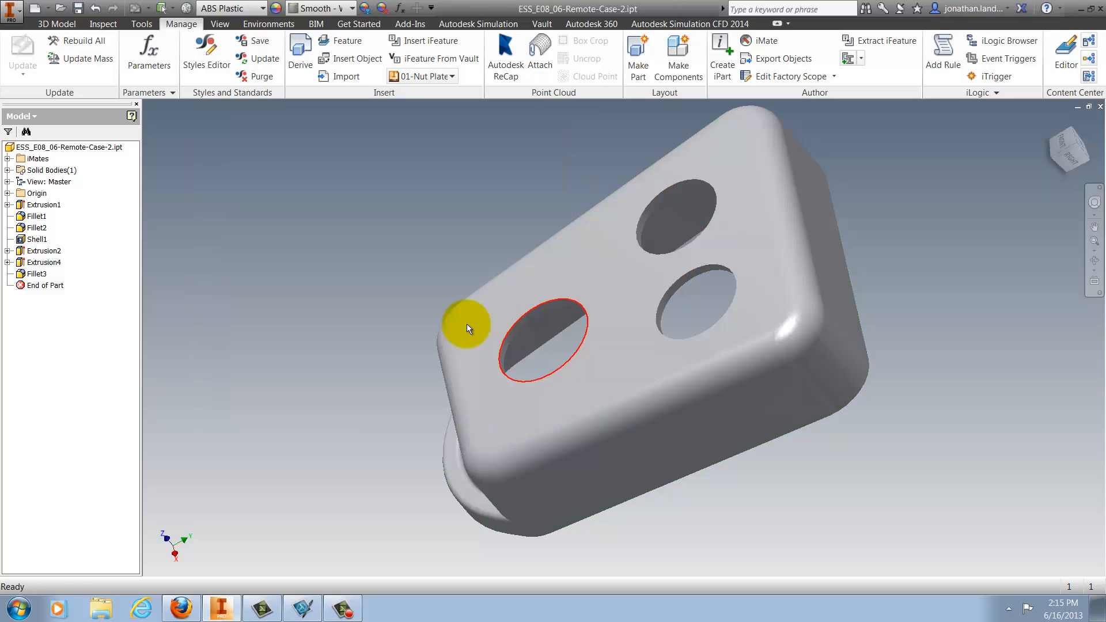